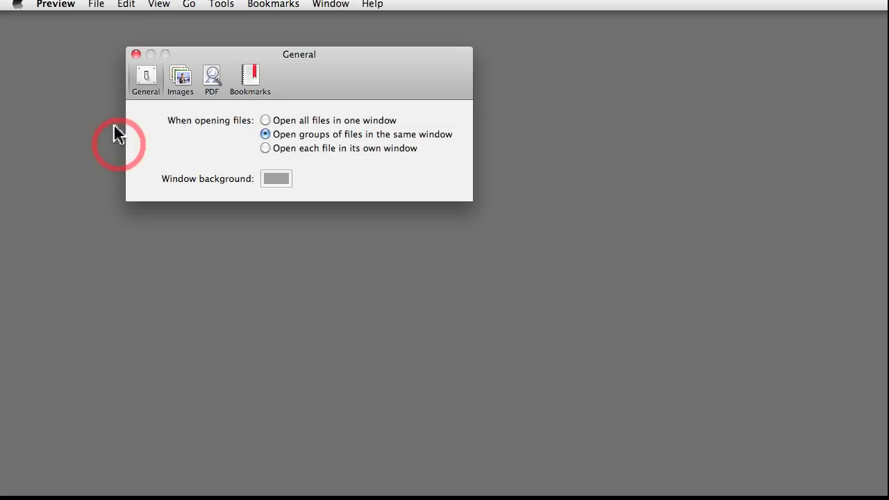
{"action": "mouse_move", "coordinate": [153, 130]}
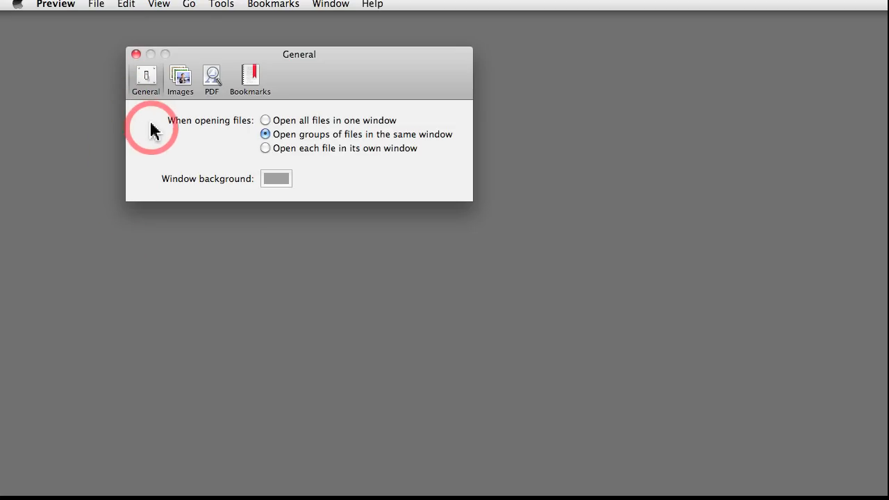
{"action": "mouse_move", "coordinate": [204, 133]}
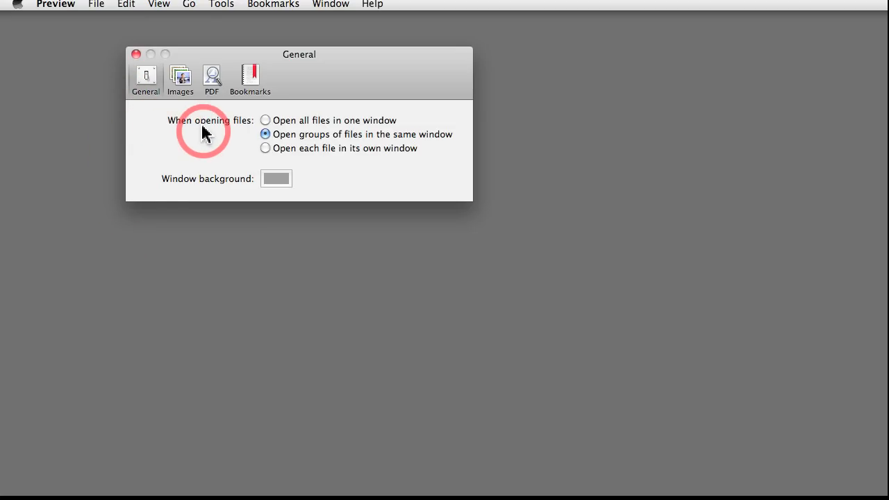
{"action": "mouse_move", "coordinate": [205, 187]}
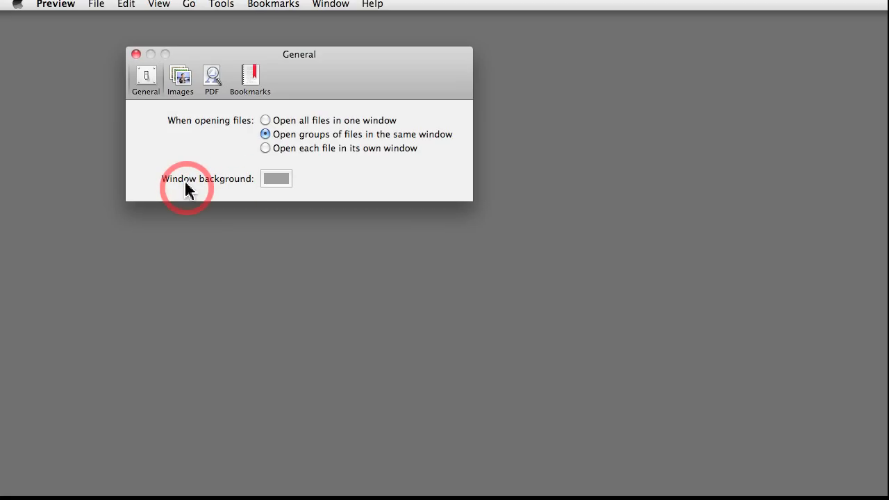
{"action": "mouse_move", "coordinate": [221, 191]}
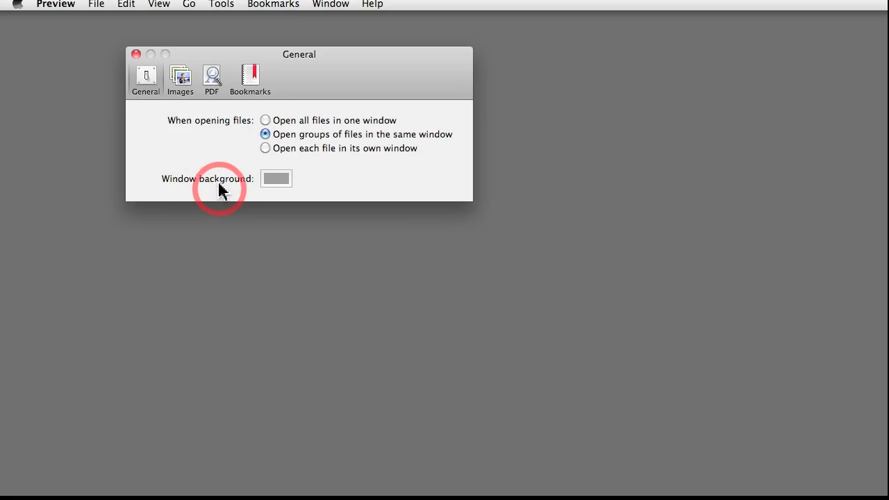
{"action": "mouse_move", "coordinate": [229, 189]}
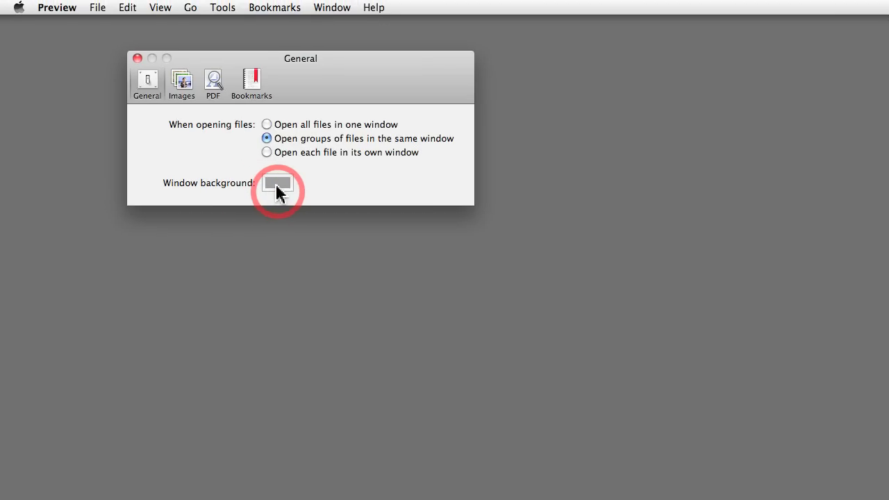
- Set Preview's window background color to green in the Colors wheel
{"action": "left_click", "coordinate": [277, 189]}
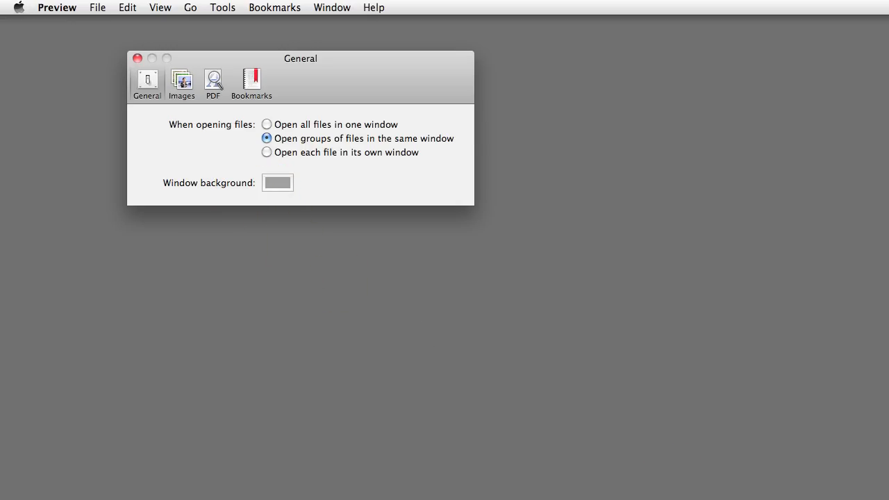
{"action": "left_click", "coordinate": [277, 182]}
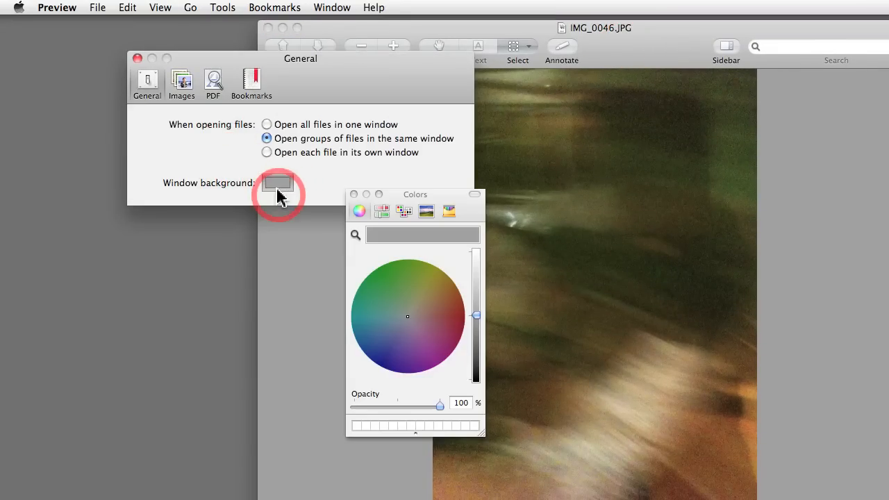
{"action": "left_click", "coordinate": [391, 291]}
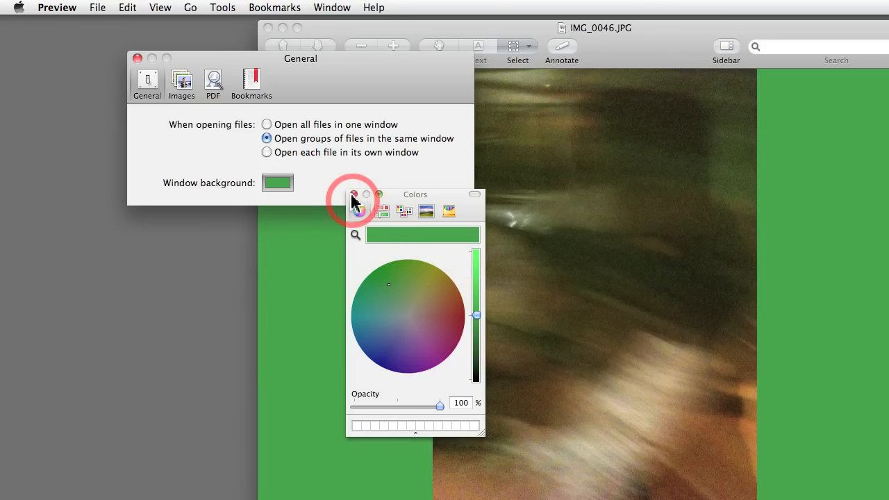
{"action": "left_click", "coordinate": [353, 194]}
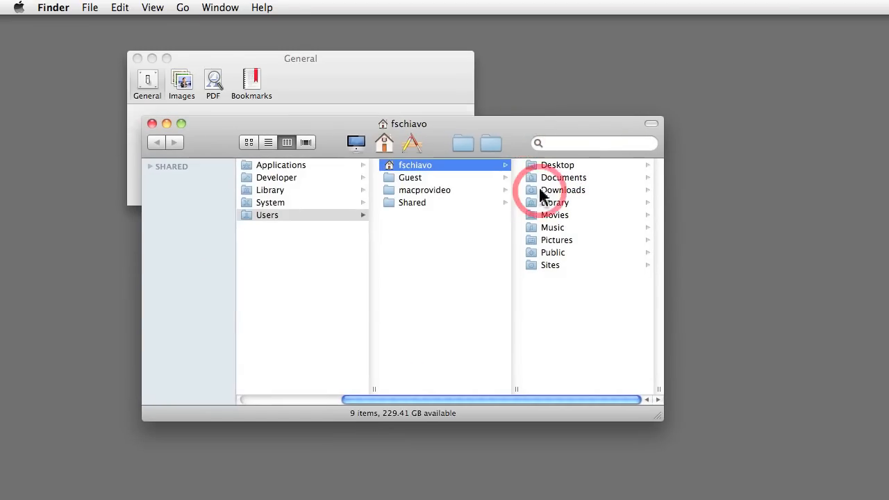
- Open KXTG1031.PDF from the Documents folder in Finder
{"action": "left_click", "coordinate": [564, 177]}
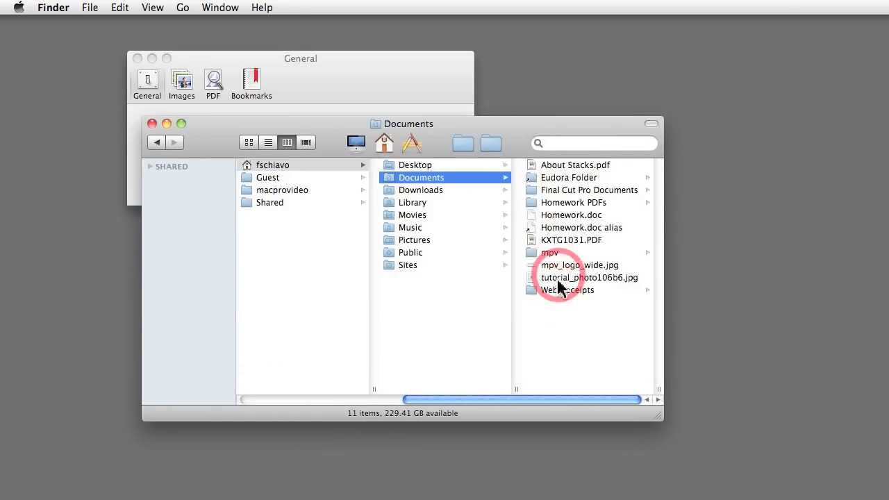
{"action": "double_click", "coordinate": [571, 240]}
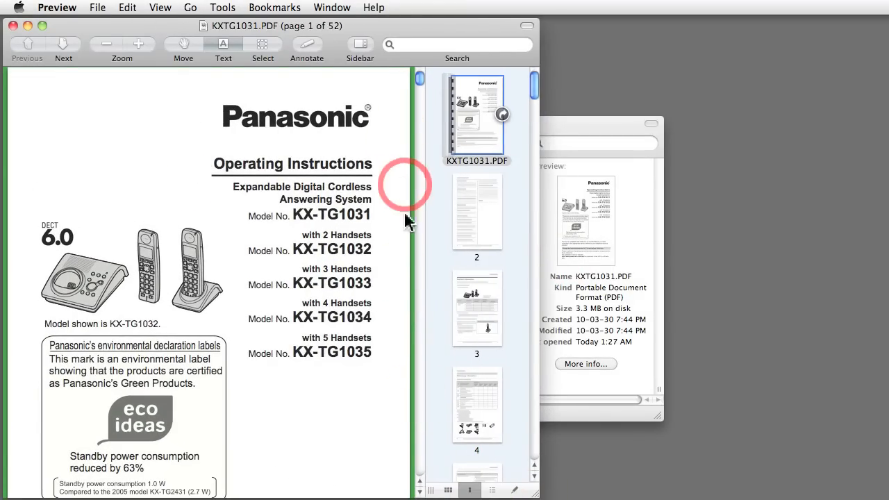
{"action": "mouse_move", "coordinate": [531, 482]}
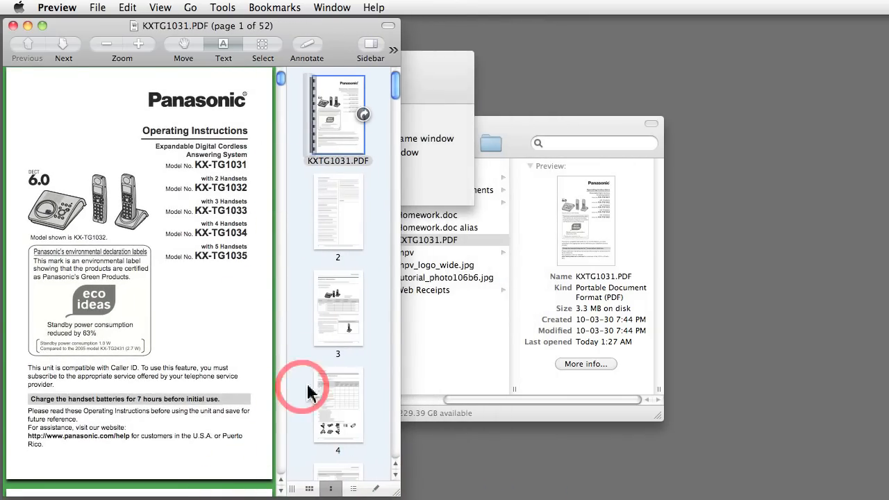
{"action": "mouse_move", "coordinate": [108, 167]}
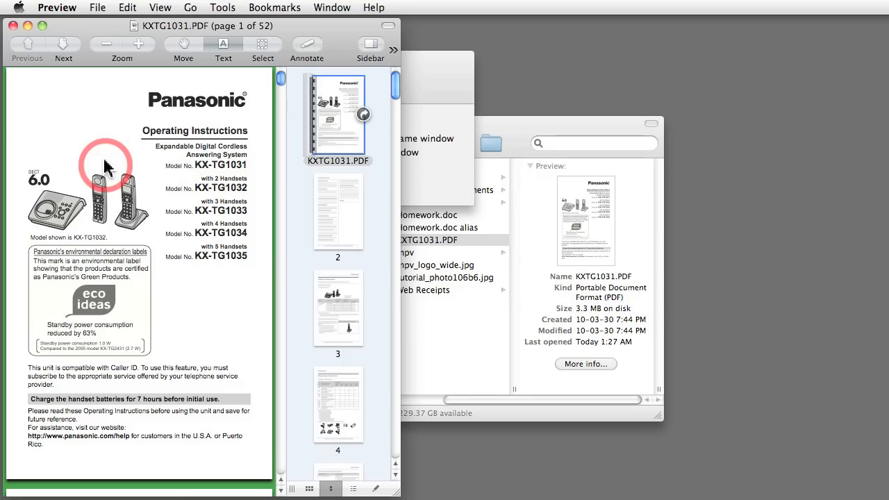
{"action": "mouse_move", "coordinate": [278, 178]}
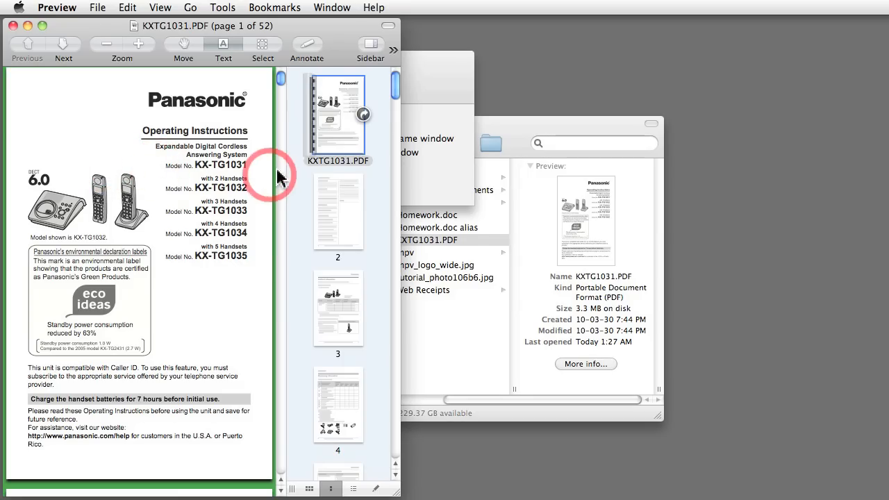
{"action": "mouse_move", "coordinate": [311, 195]}
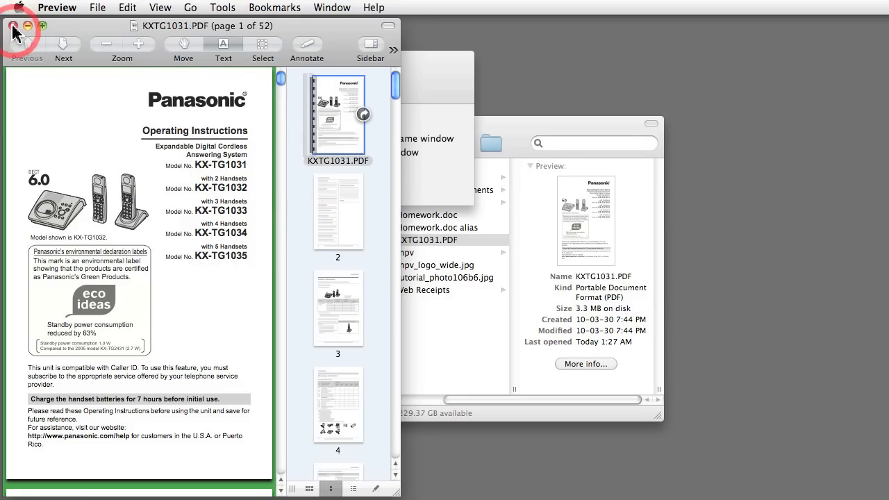
- Close the KXTG1031.PDF manual window
{"action": "left_click", "coordinate": [14, 33]}
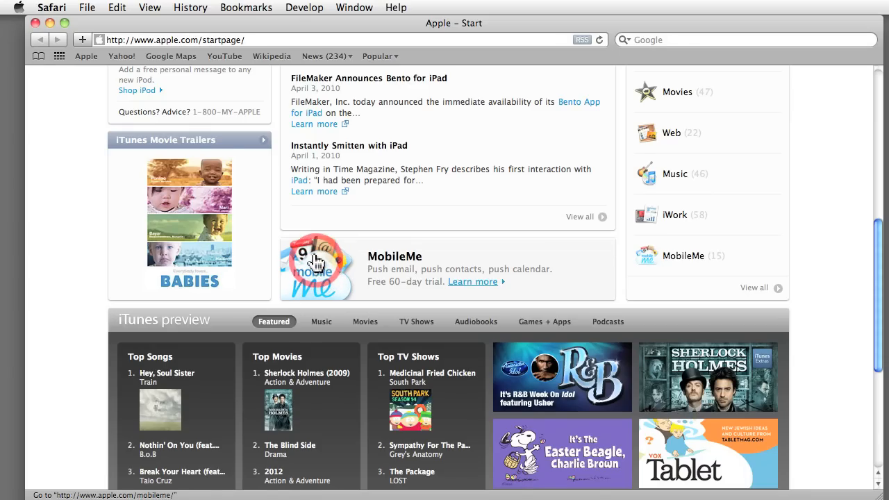
- Copy the MobileMe image from Safari's start page to the clipboard
{"action": "right_click", "coordinate": [316, 263]}
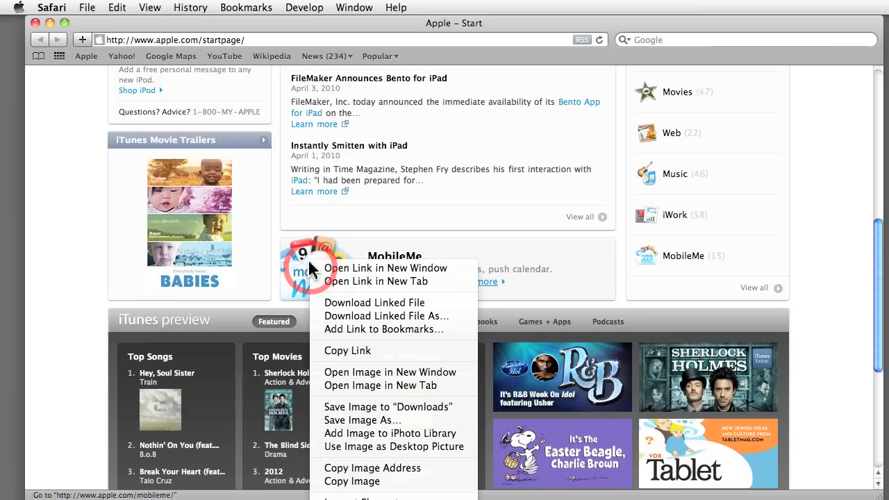
{"action": "mouse_move", "coordinate": [352, 481]}
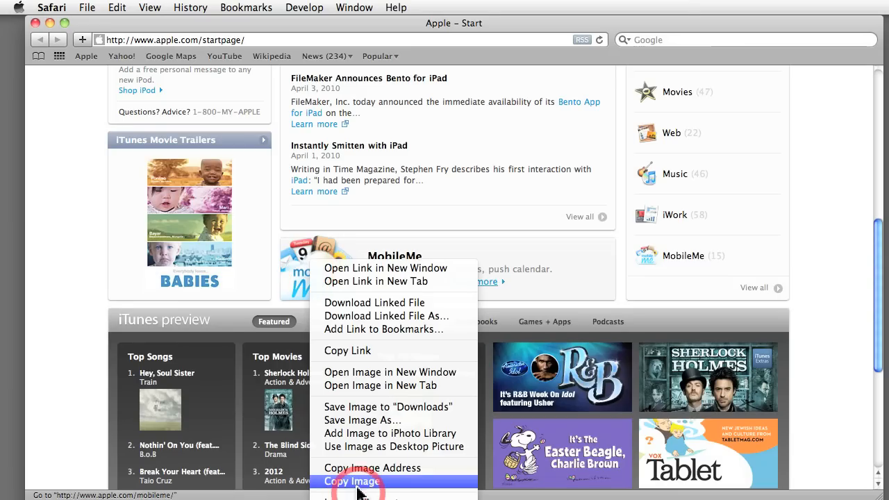
{"action": "left_click", "coordinate": [353, 480]}
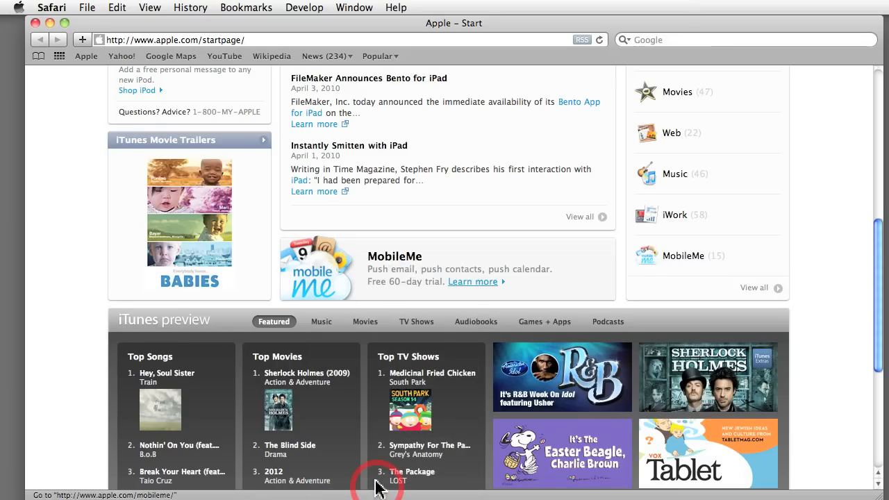
{"action": "mouse_move", "coordinate": [132, 93]}
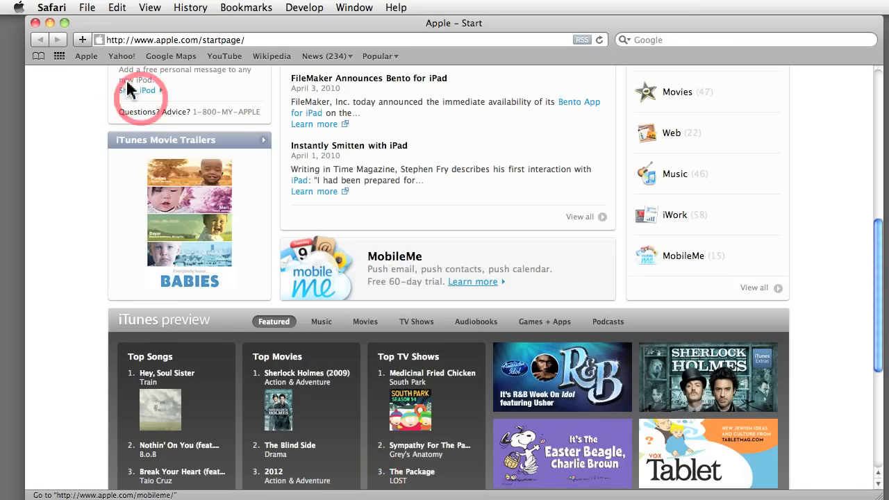
{"action": "left_click", "coordinate": [51, 8]}
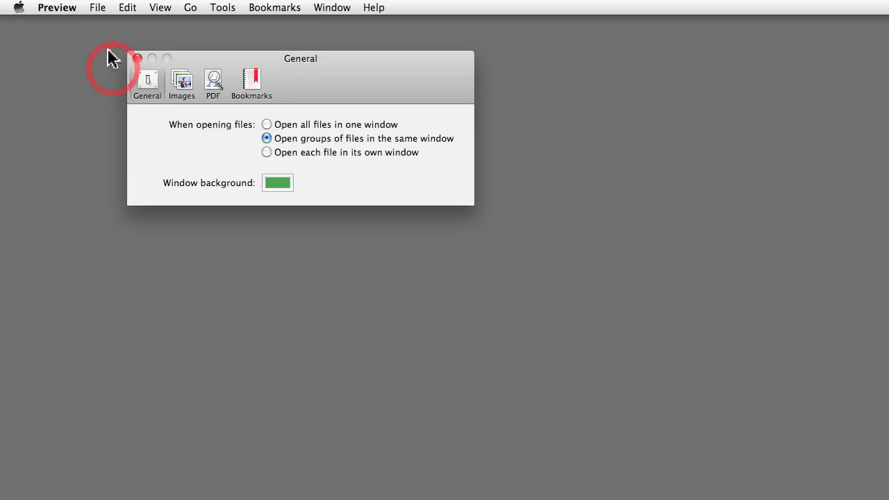
- Create a new Preview document from the clipboard's MobileMe image
{"action": "left_click", "coordinate": [97, 8]}
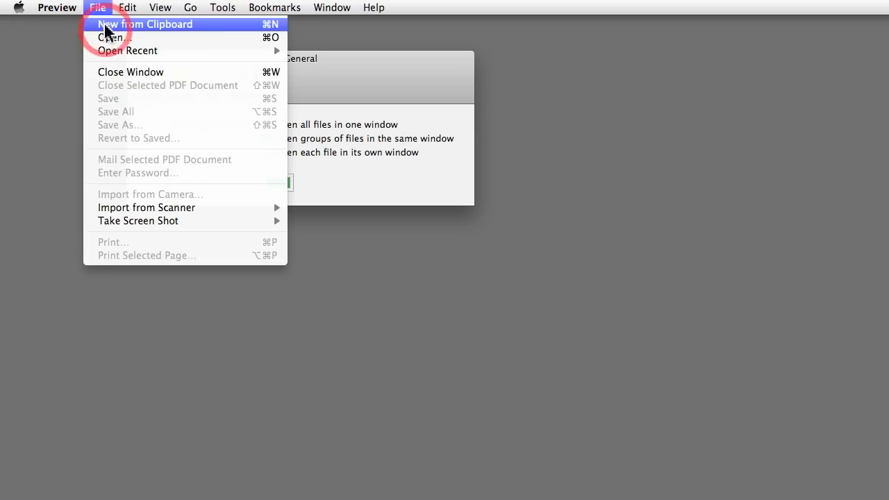
{"action": "mouse_move", "coordinate": [194, 36]}
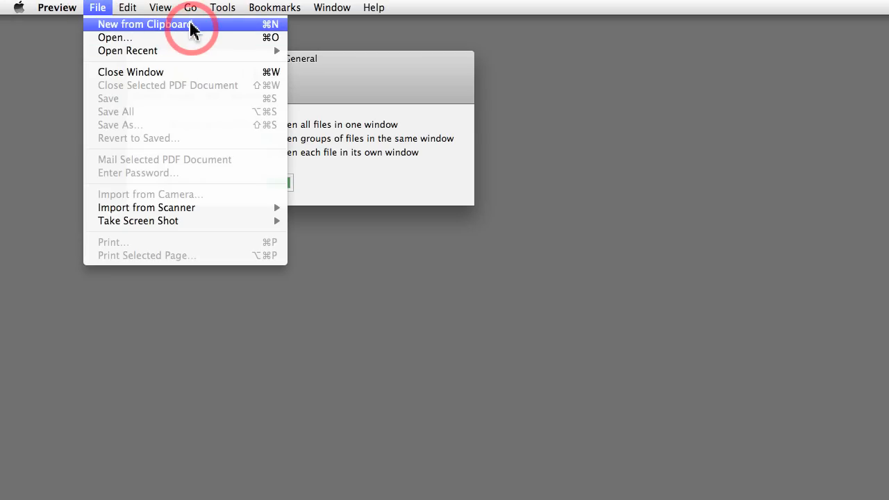
{"action": "left_click", "coordinate": [143, 24]}
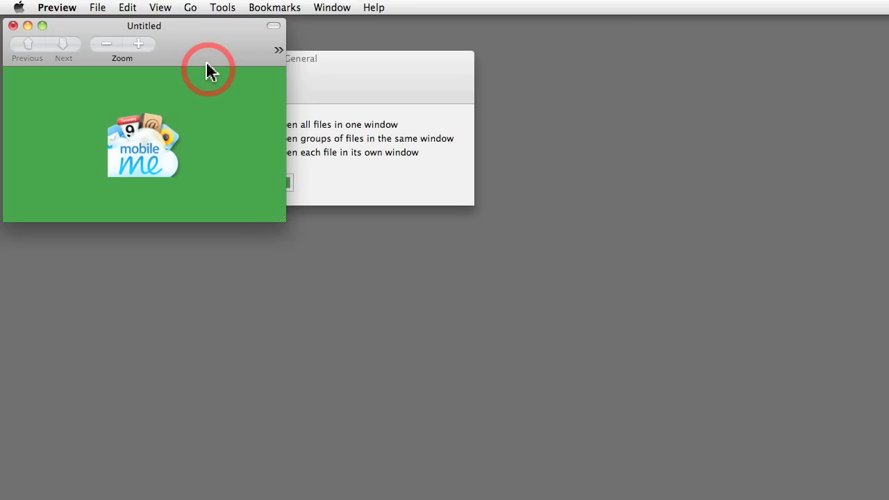
{"action": "mouse_move", "coordinate": [196, 64]}
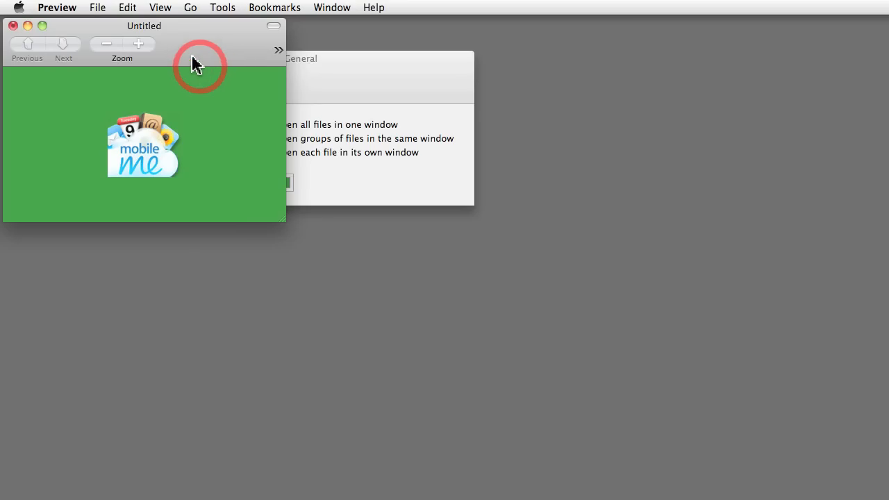
{"action": "left_click", "coordinate": [97, 8]}
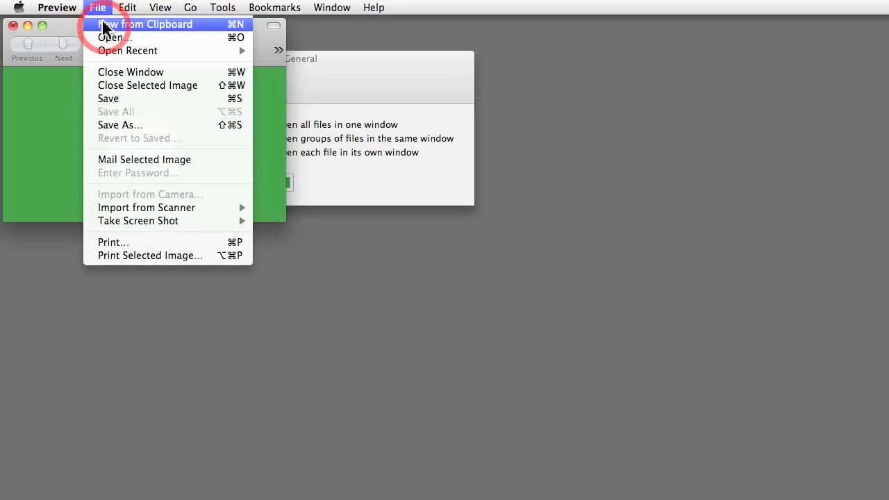
{"action": "left_click", "coordinate": [146, 23]}
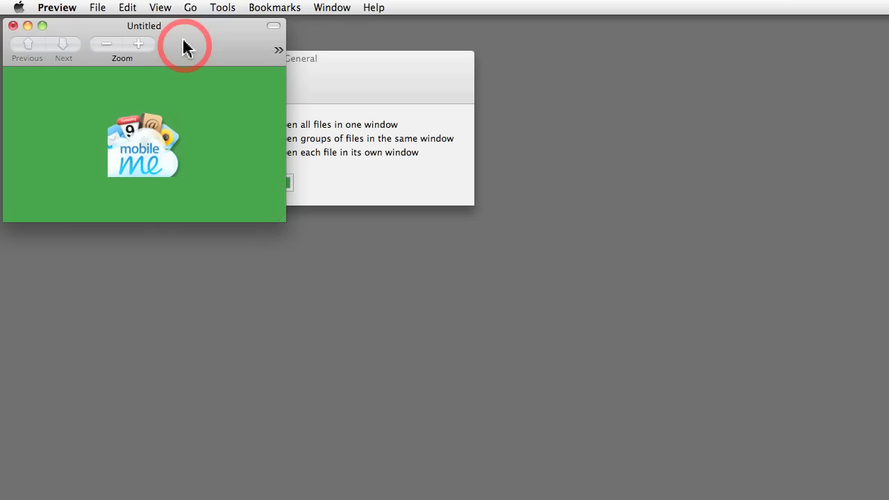
{"action": "mouse_move", "coordinate": [162, 105]}
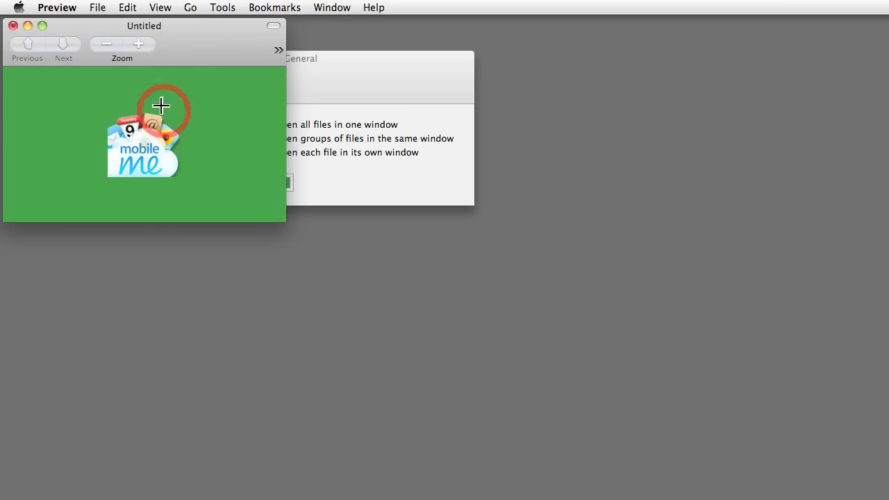
{"action": "mouse_move", "coordinate": [191, 147]}
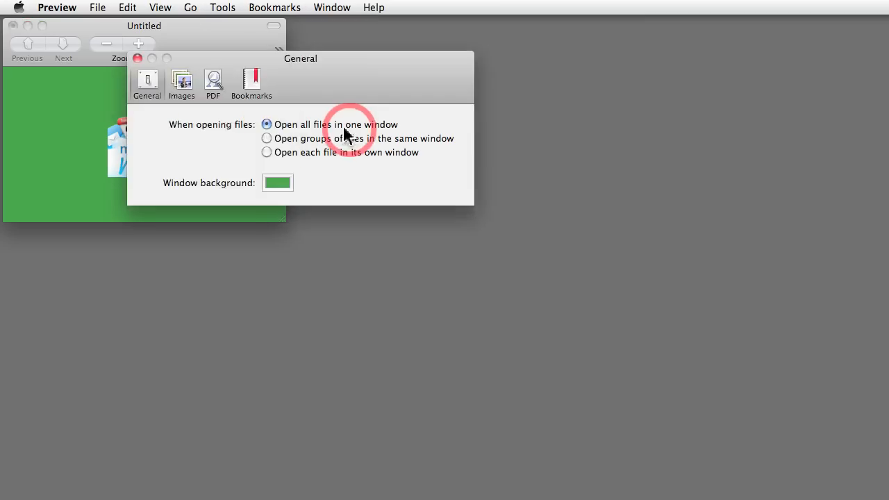
- Switch Preview back to opening groups of files together
{"action": "left_click", "coordinate": [266, 138]}
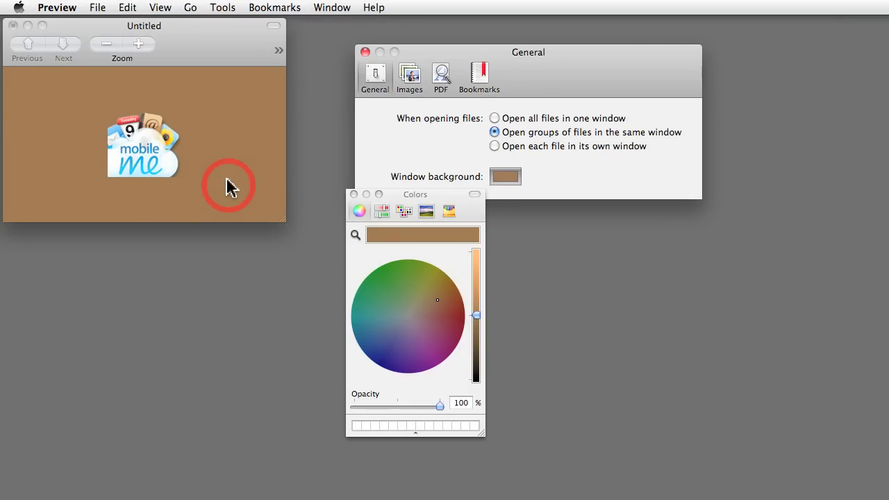
{"action": "mouse_move", "coordinate": [153, 167]}
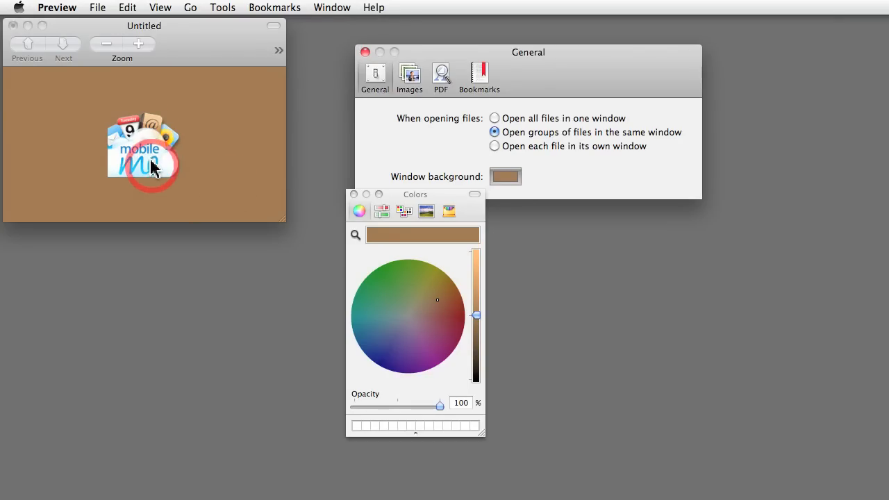